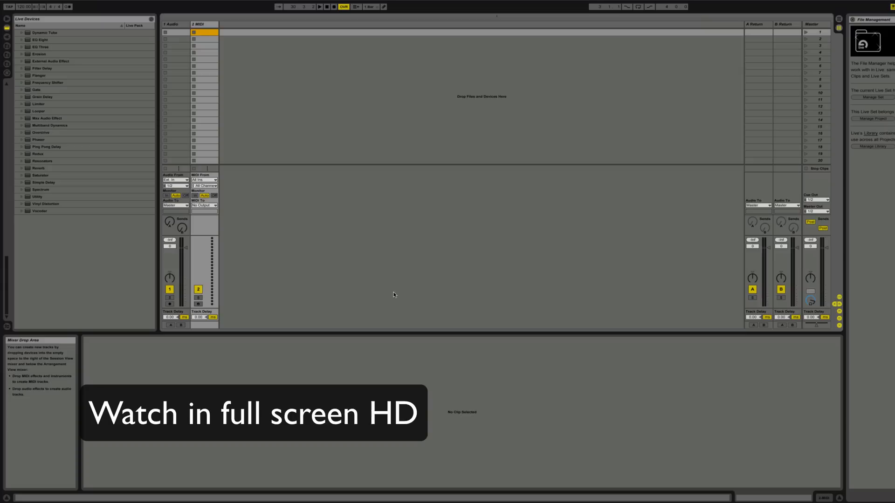
{"action": "mouse_move", "coordinate": [393, 298]}
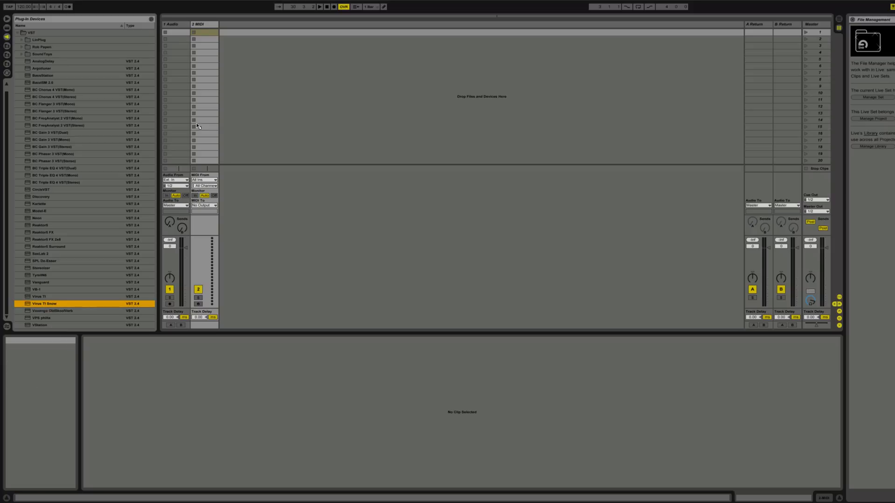
{"action": "mouse_move", "coordinate": [214, 120]}
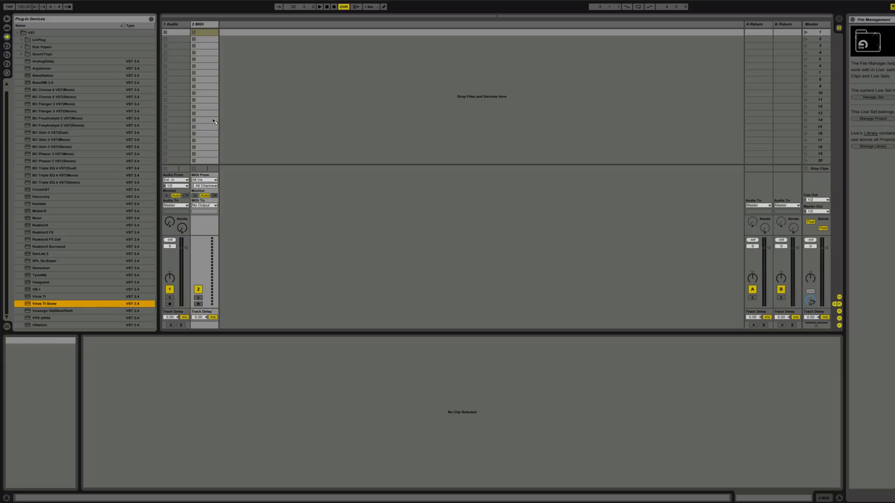
Load Virus TI Snow onto track 2 and drop a desktop MIDI file in as a clip.
{"action": "double_click", "coordinate": [41, 304]}
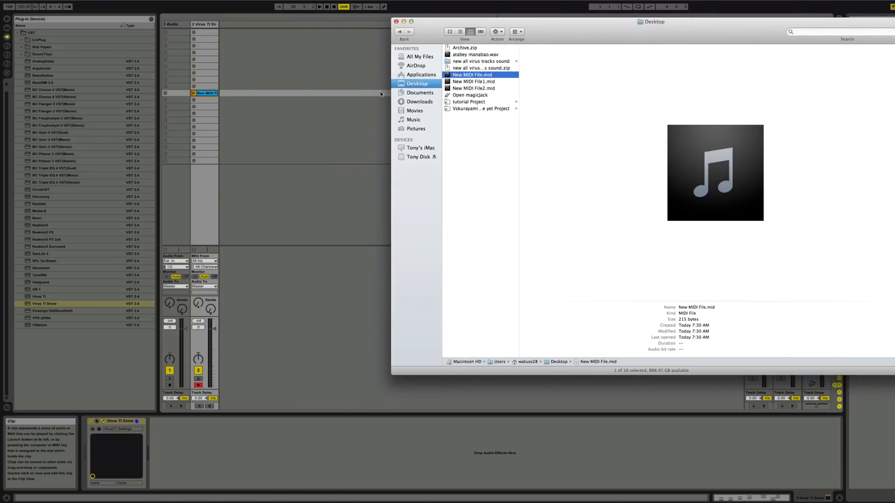
{"action": "left_click_drag", "start_coordinate": [472, 81], "coordinate": [285, 101]}
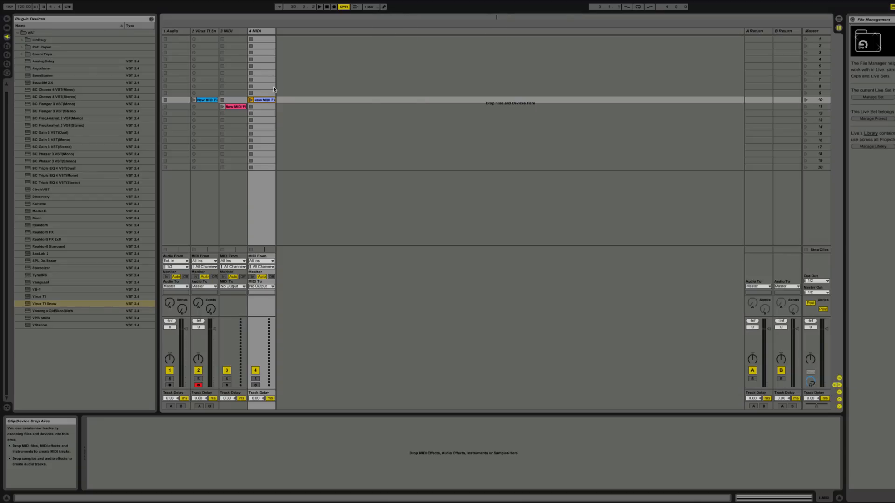
{"action": "mouse_move", "coordinate": [300, 75]}
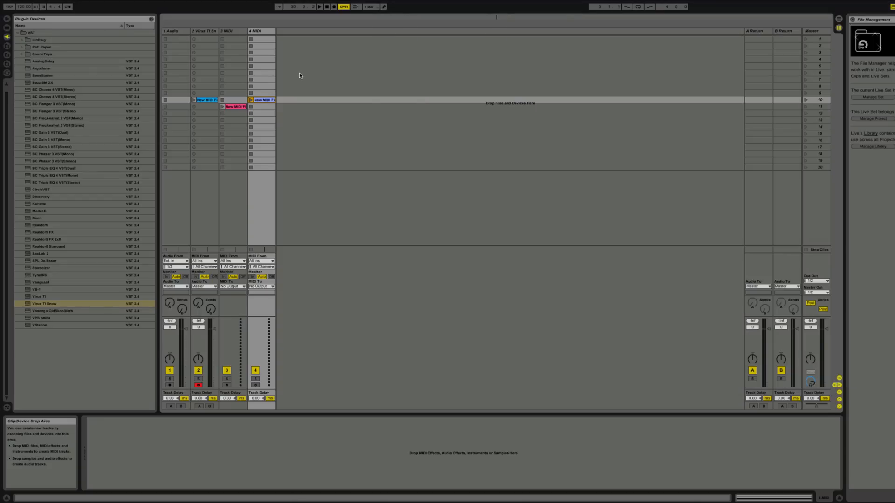
Route the 1 Audio track's Audio From to 2-Virus TI Snow.
{"action": "left_click", "coordinate": [172, 31]}
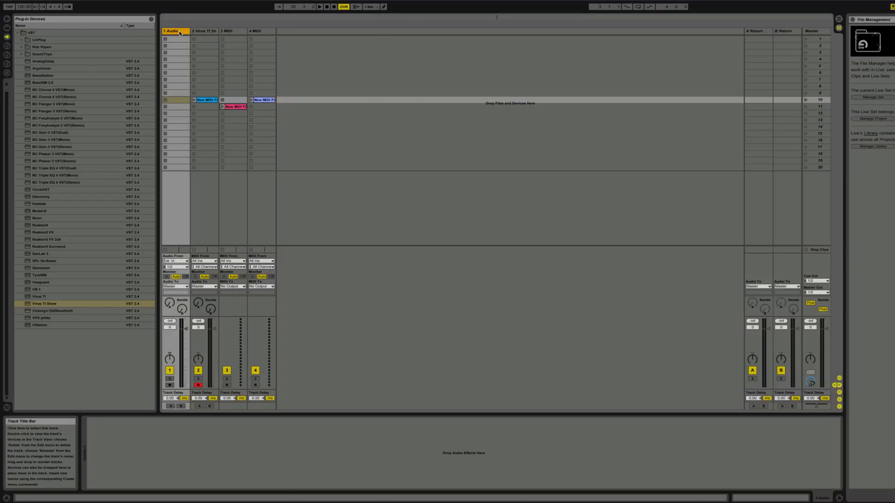
{"action": "left_click", "coordinate": [175, 261]}
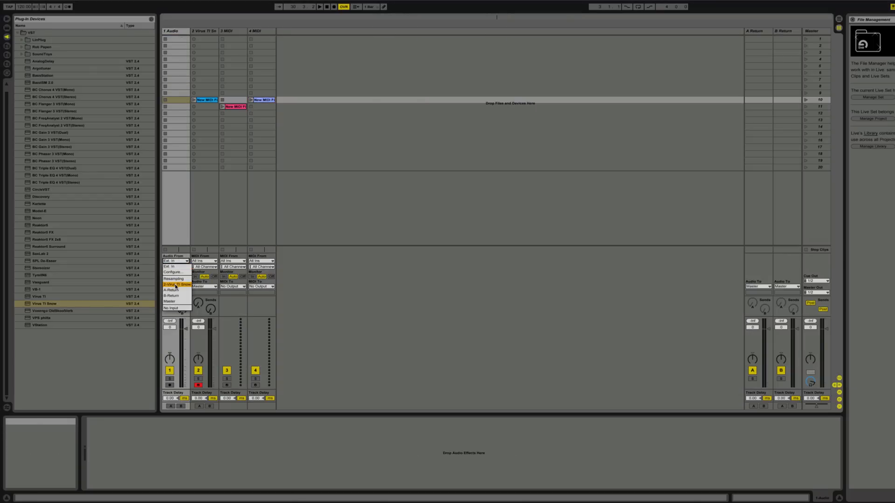
{"action": "left_click", "coordinate": [175, 266]}
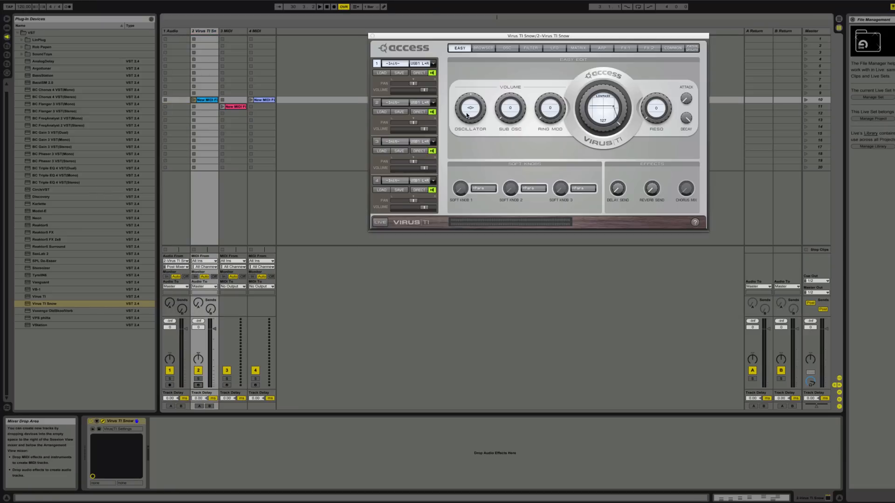
Pick a RAM bank patch in the Virus TI Snow browser for part 1.
{"action": "left_click", "coordinate": [423, 63]}
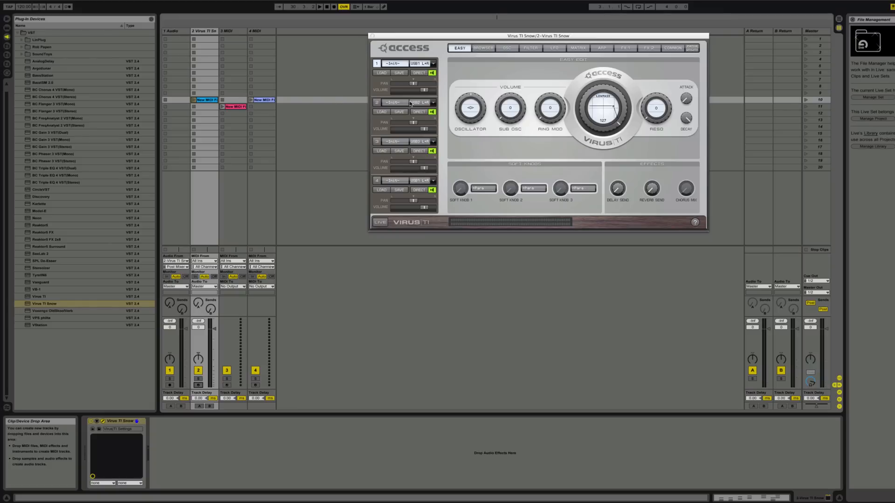
{"action": "left_click", "coordinate": [482, 48]}
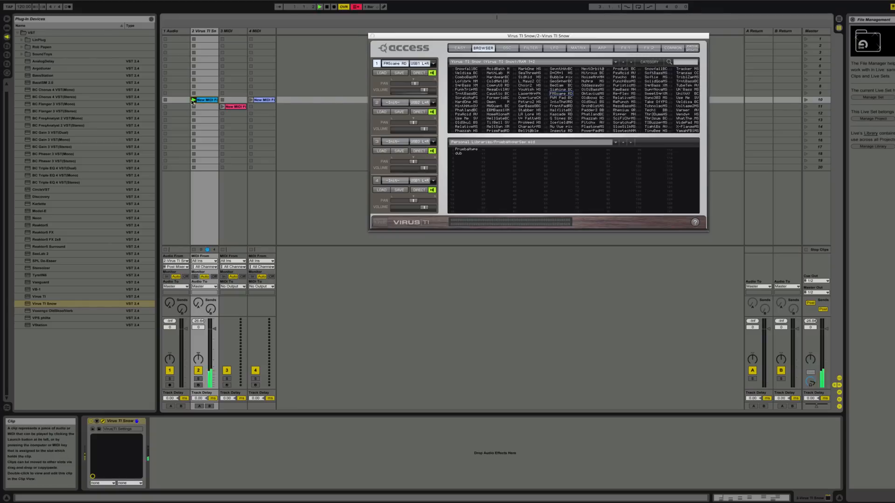
{"action": "left_click", "coordinate": [557, 101]}
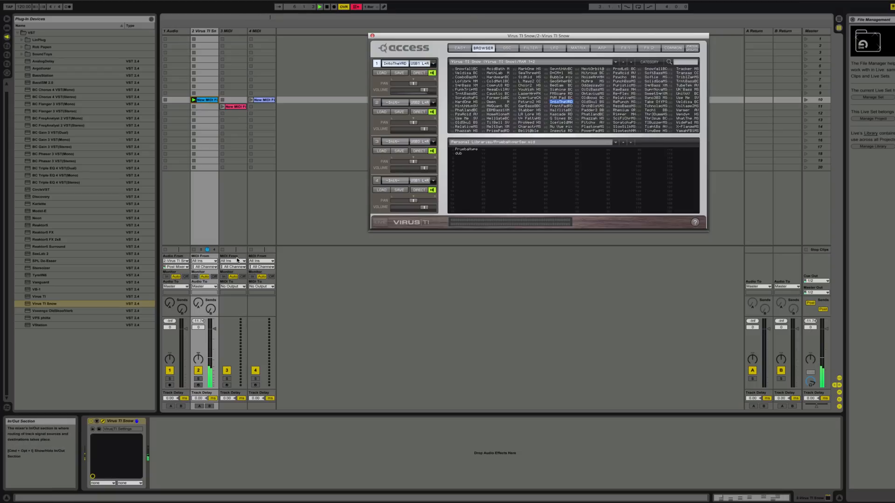
{"action": "left_click", "coordinate": [232, 288]}
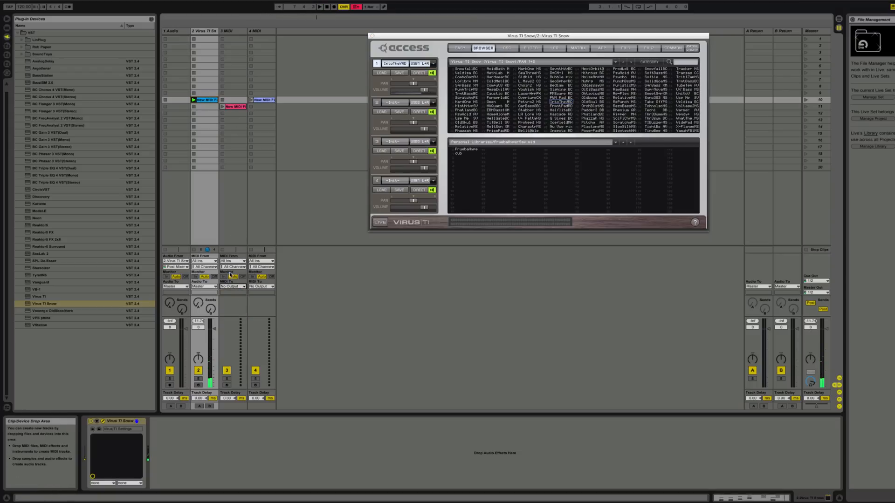
Send track 3's MIDI to Virus TI Snow part 2 and track 4's to part 3.
{"action": "left_click", "coordinate": [232, 287]}
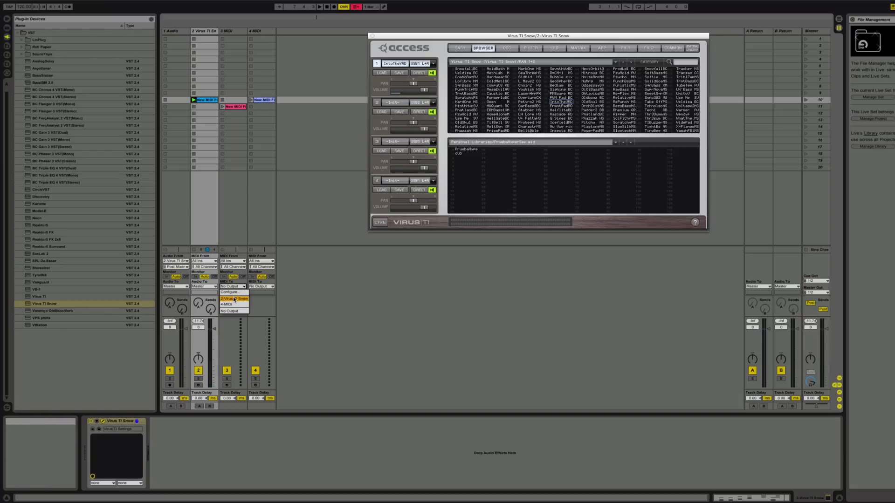
{"action": "left_click", "coordinate": [232, 298]}
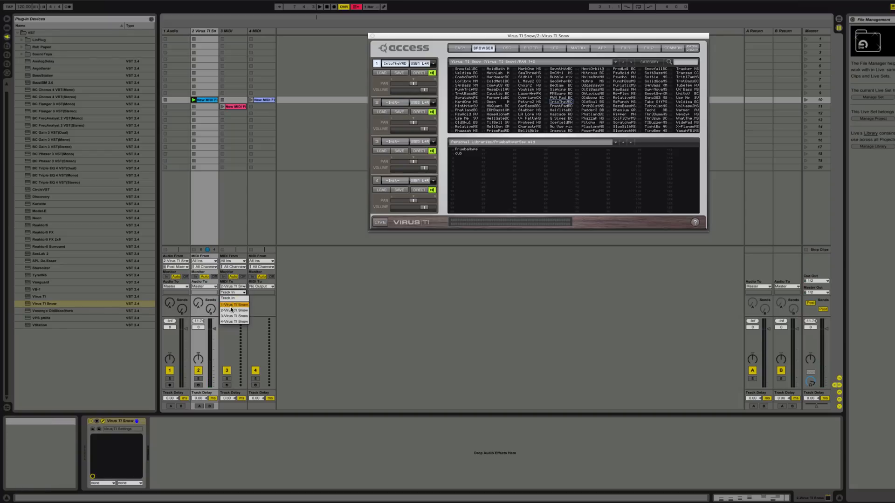
{"action": "left_click", "coordinate": [233, 304]}
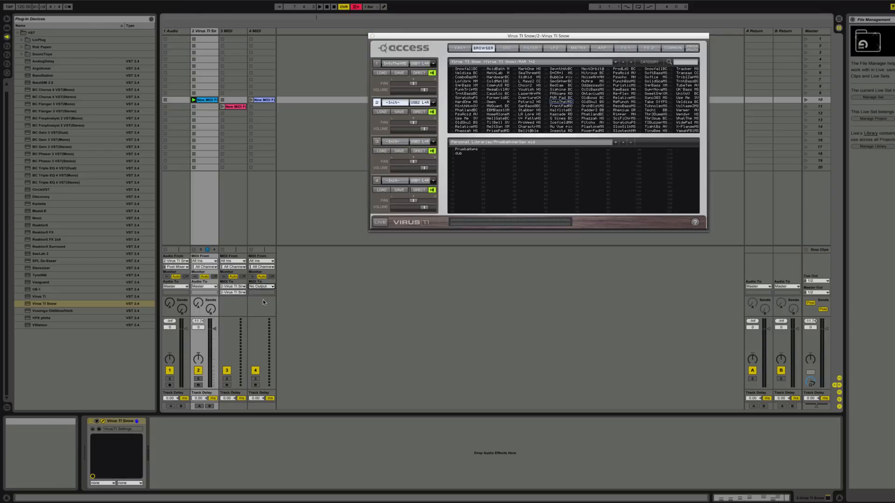
{"action": "left_click", "coordinate": [261, 292]}
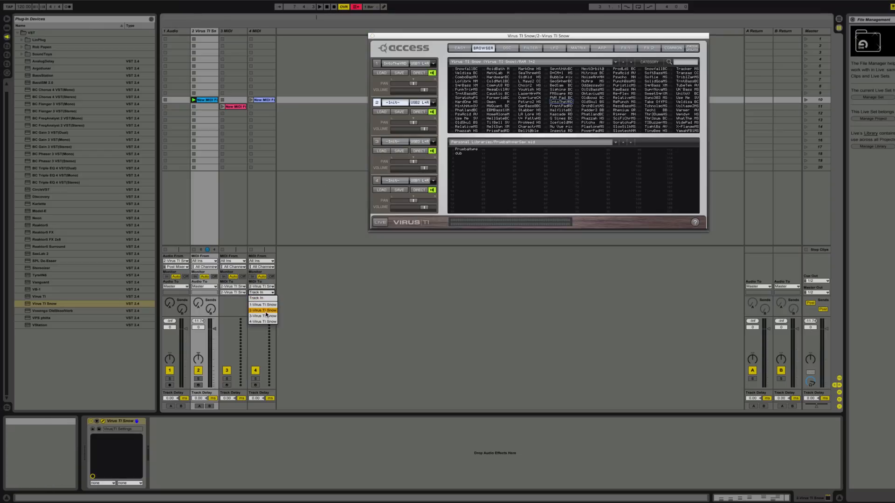
{"action": "left_click", "coordinate": [261, 315]}
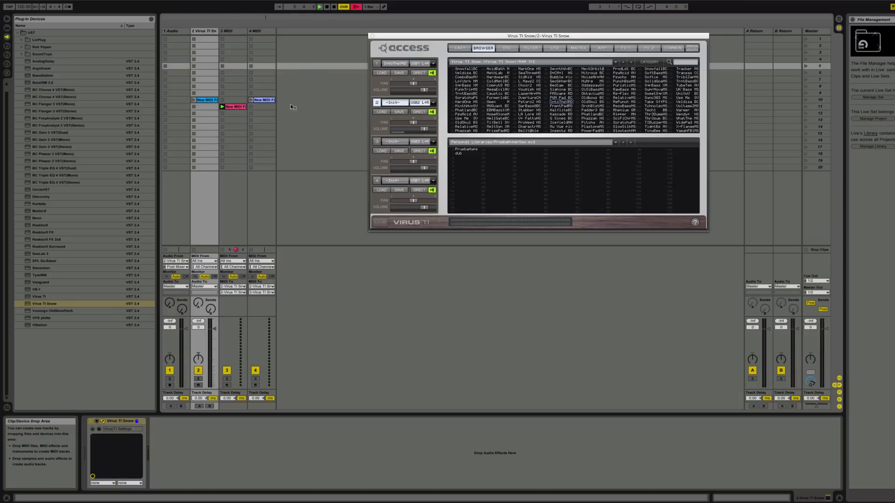
Confirm the first audio track's output stays on Master.
{"action": "left_click", "coordinate": [175, 287]}
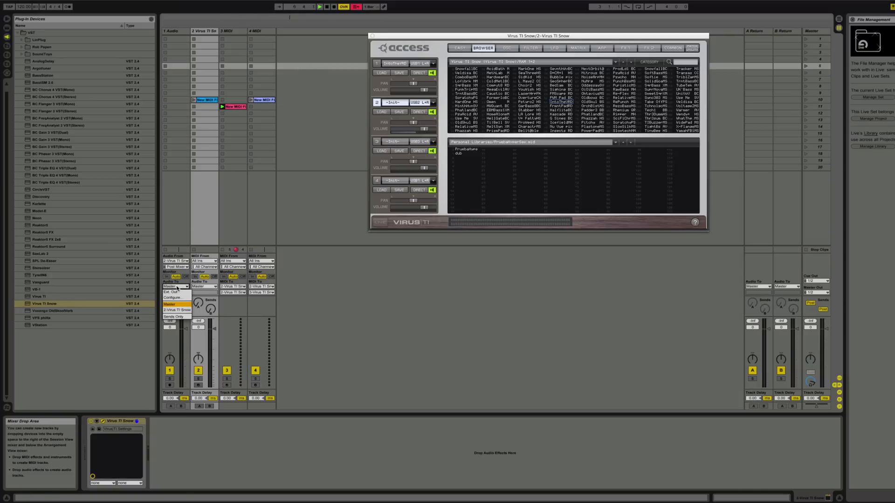
{"action": "left_click", "coordinate": [175, 261]}
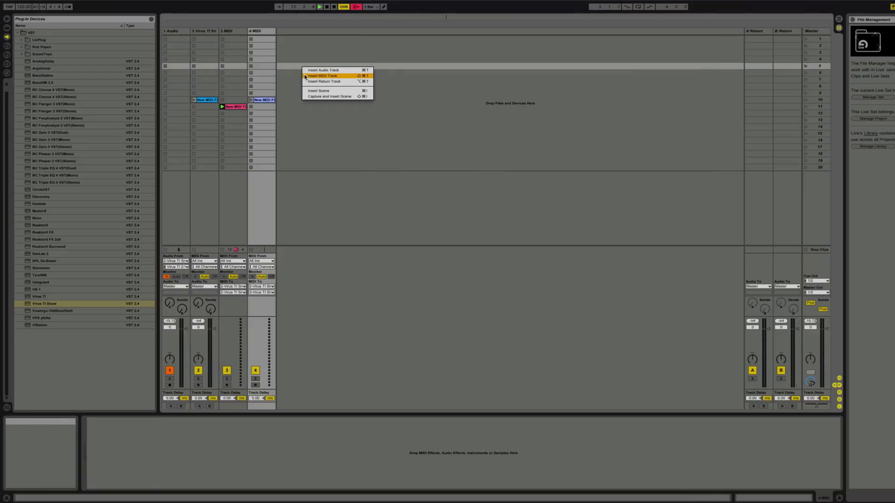
Insert an audio track fed from Virus TI Snow's part 2 output and arm it.
{"action": "left_click", "coordinate": [321, 70]}
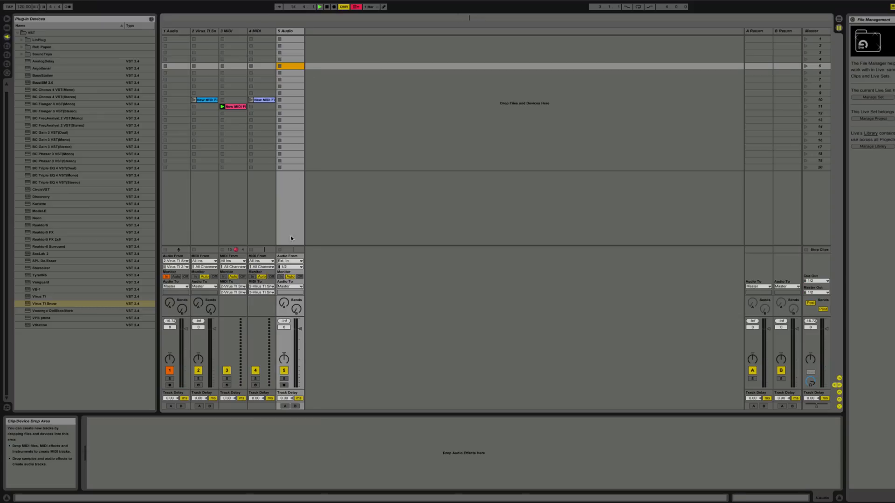
{"action": "left_click", "coordinate": [289, 261]}
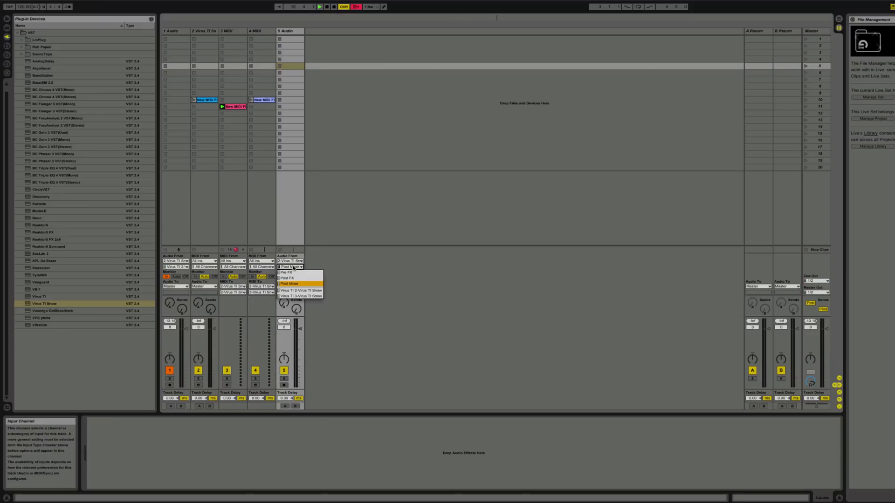
{"action": "left_click", "coordinate": [290, 283]}
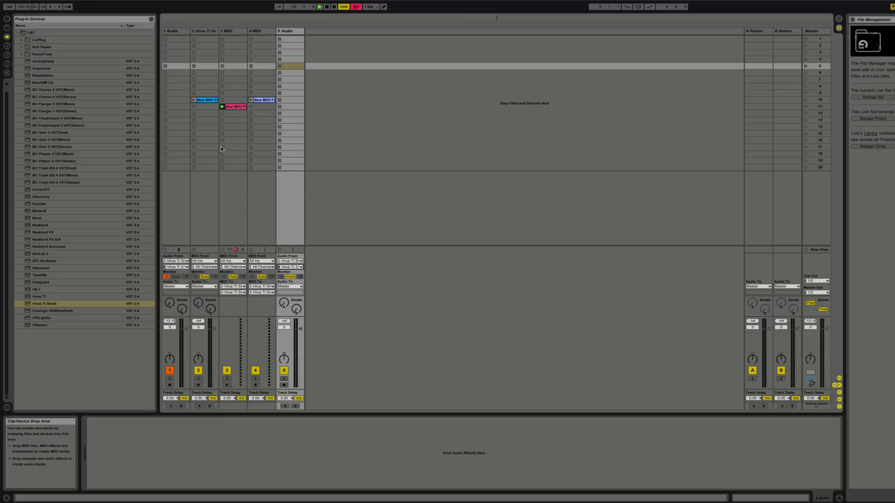
{"action": "left_click", "coordinate": [224, 134]}
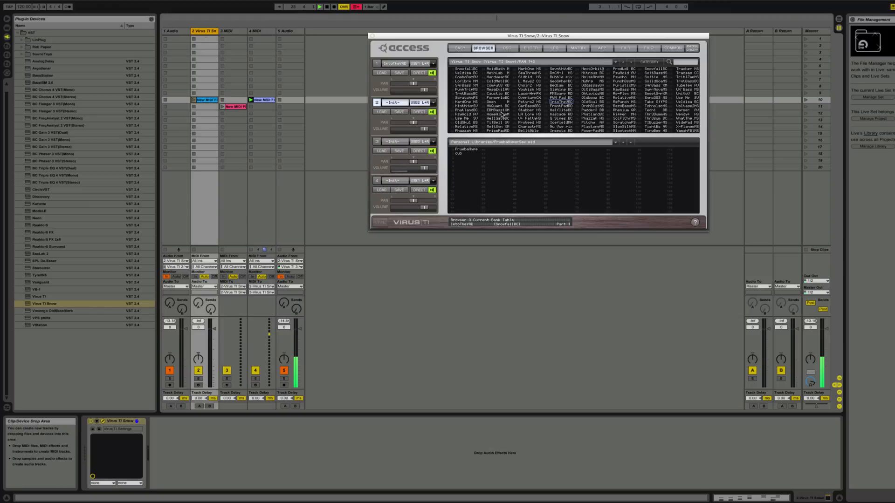
Load a new patch from the browser into Virus TI Snow part 2.
{"action": "left_click", "coordinate": [464, 102]}
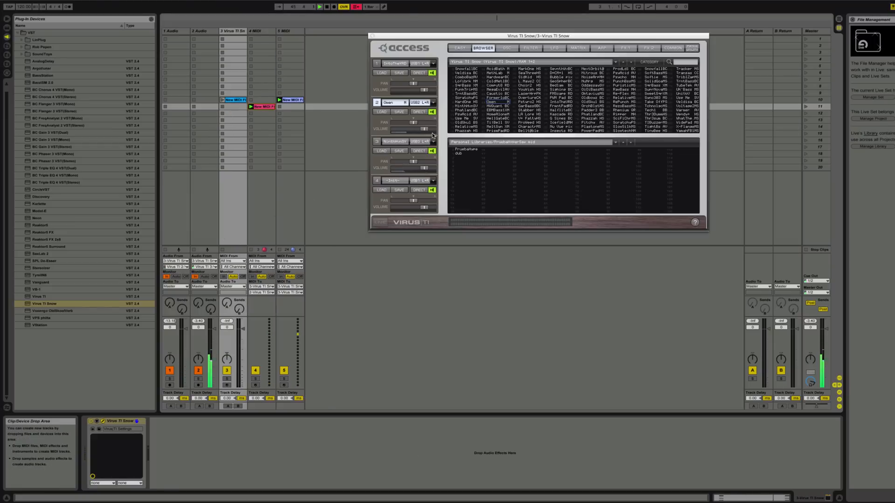
{"action": "left_click", "coordinate": [528, 98]}
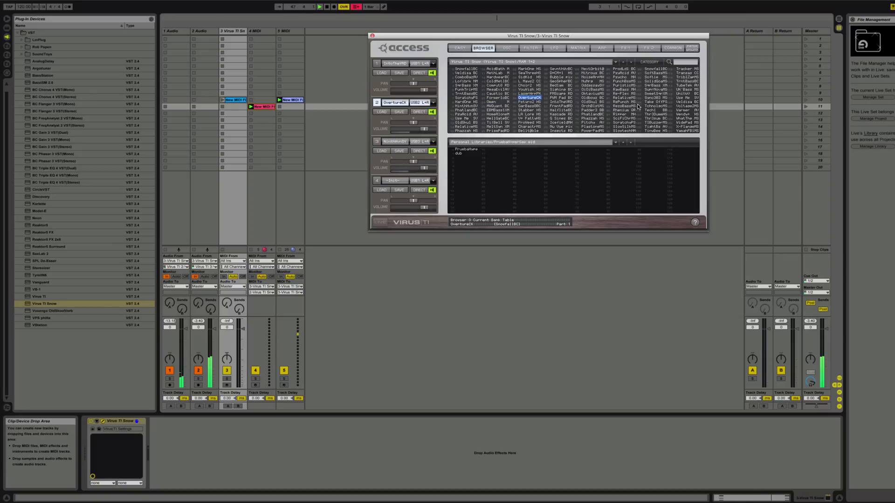
{"action": "left_click", "coordinate": [625, 97]}
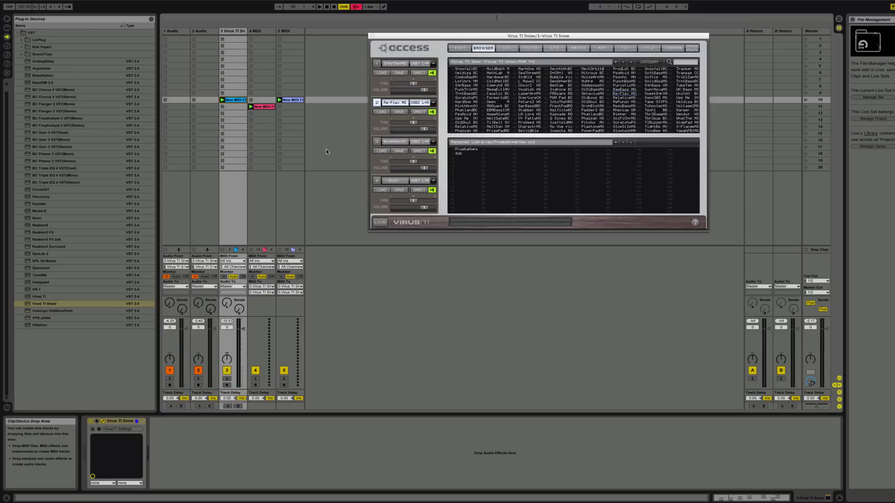
{"action": "mouse_move", "coordinate": [306, 140]}
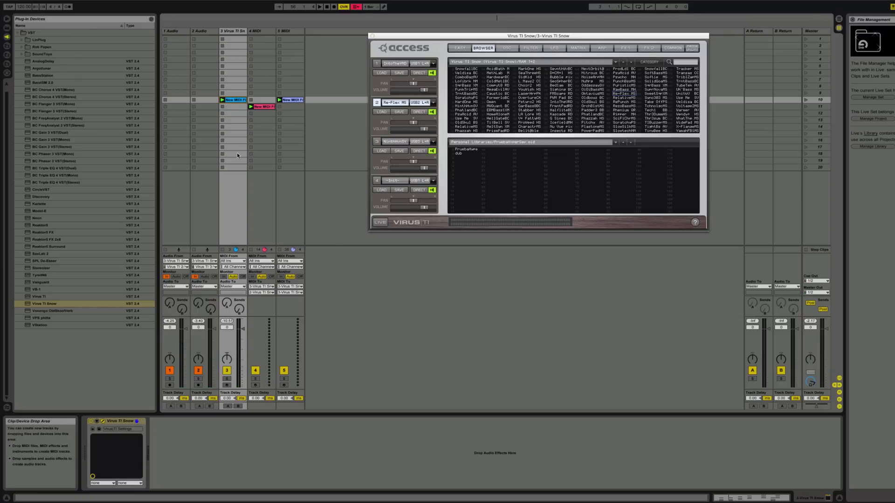
Switch to part 1 of the multi and load different patches into it.
{"action": "left_click", "coordinate": [621, 93]}
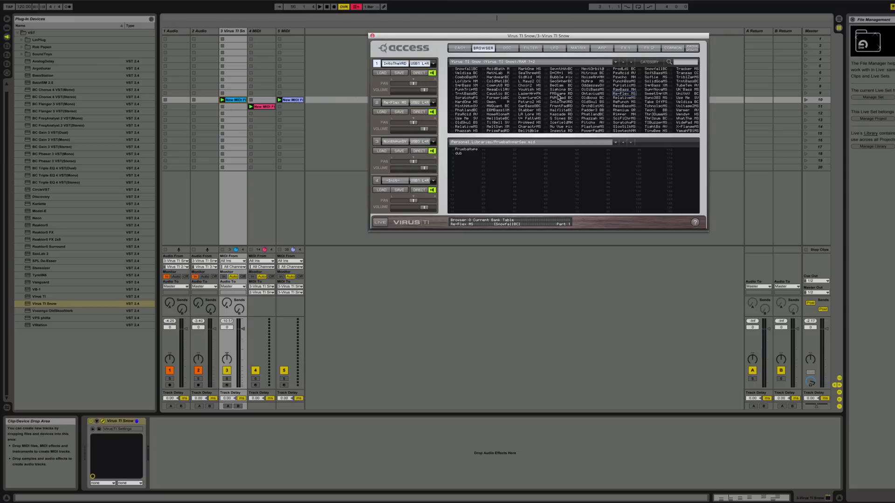
{"action": "left_click", "coordinate": [464, 74]}
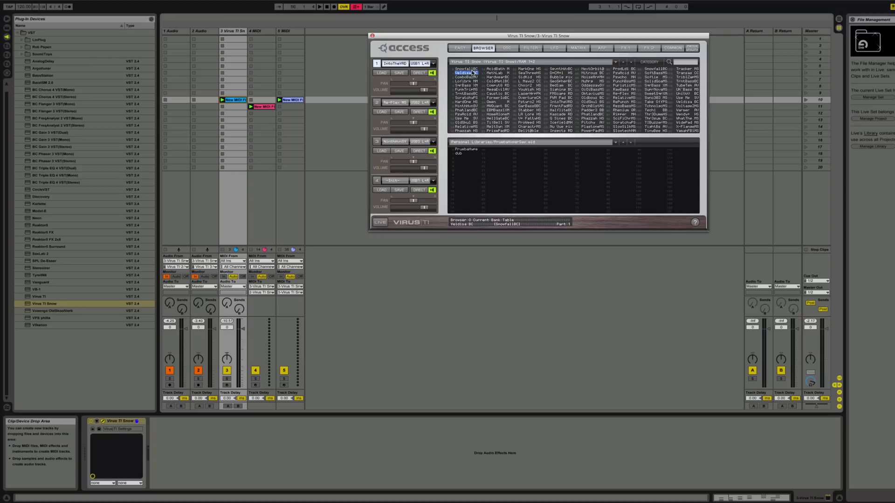
{"action": "left_click", "coordinate": [464, 69]}
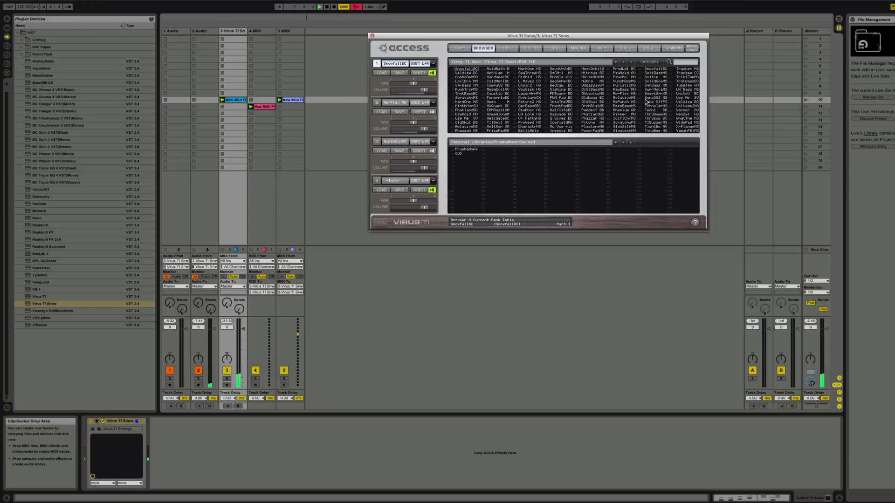
{"action": "left_click", "coordinate": [656, 94]}
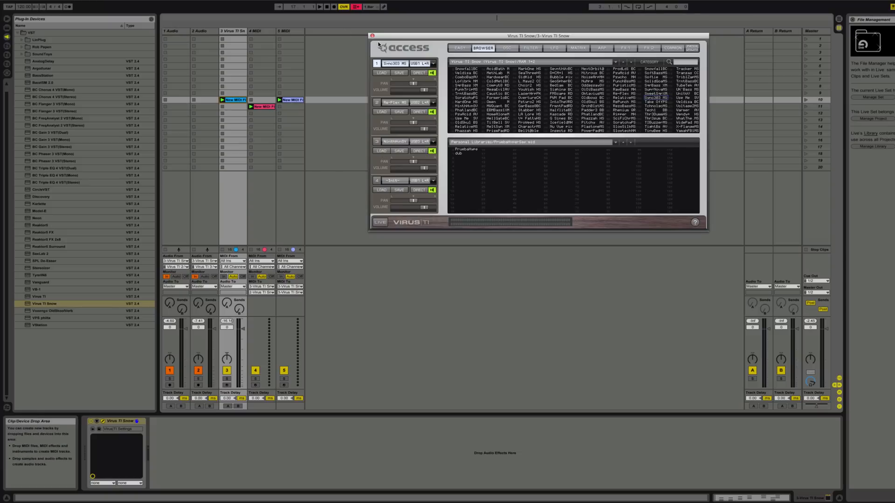
{"action": "mouse_move", "coordinate": [698, 52]}
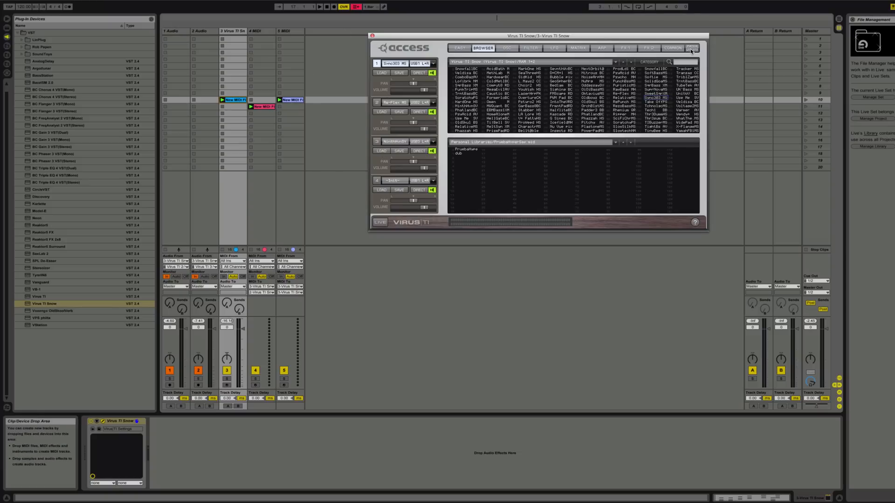
Keep USB Audio Mode on 3 Outs / No Input in the Virus TI CONFIG page.
{"action": "left_click", "coordinate": [692, 48]}
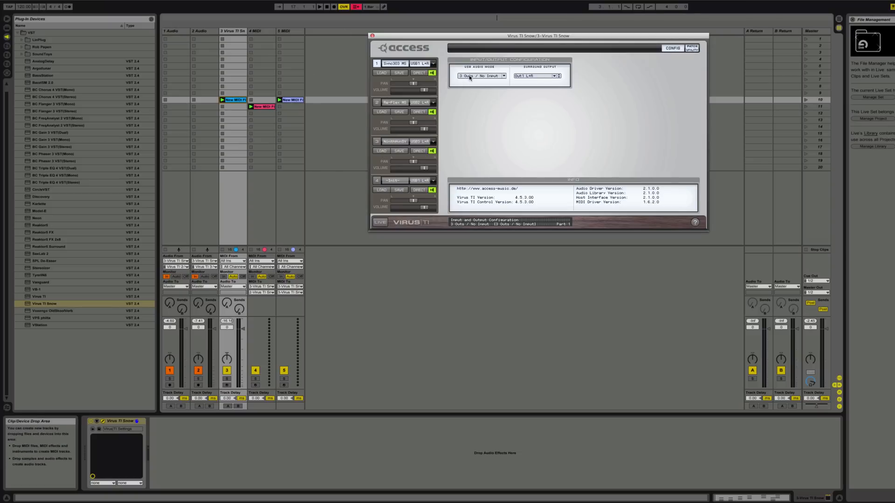
{"action": "left_click", "coordinate": [481, 75]}
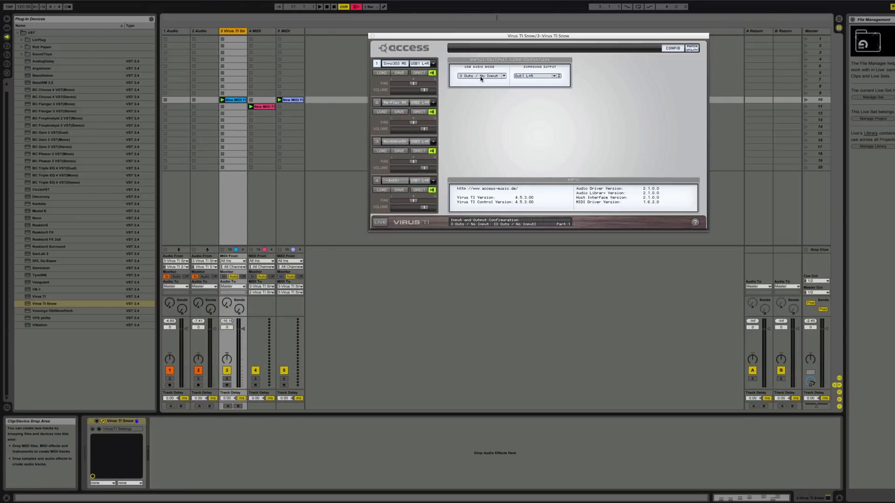
{"action": "left_click", "coordinate": [480, 76]}
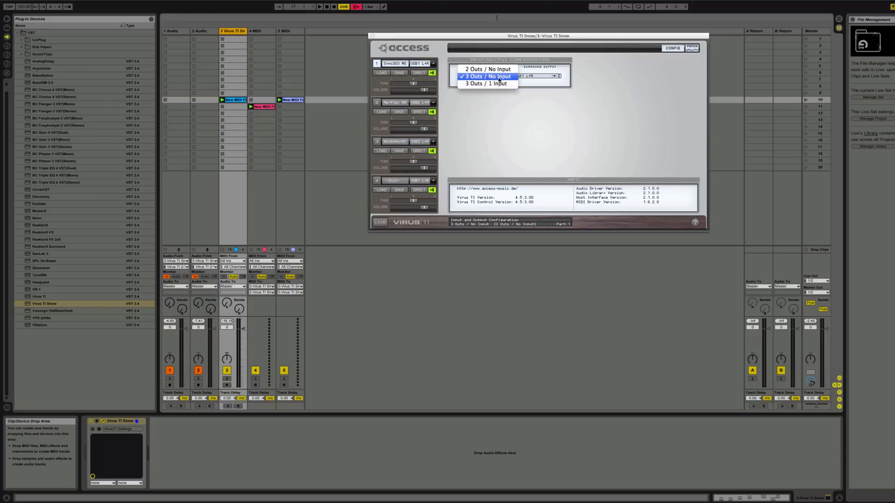
{"action": "left_click", "coordinate": [482, 77]}
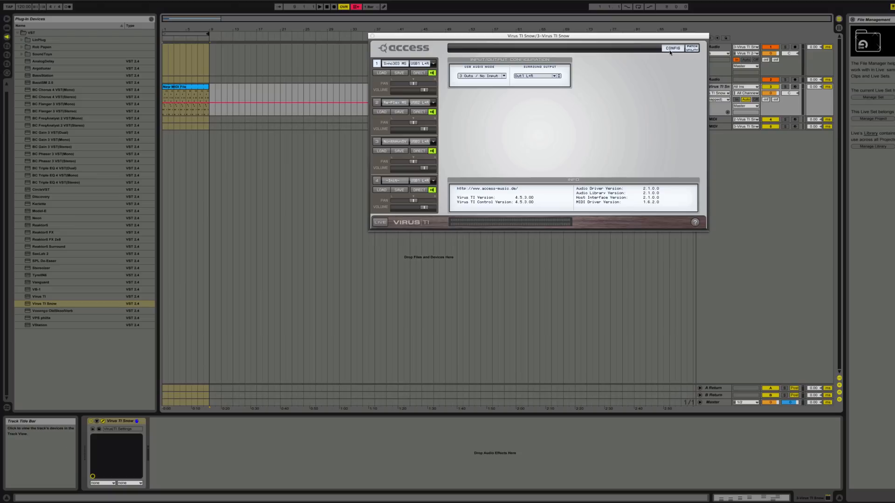
Move the Virus TI Snow window down and close it, leaving the arrangement visible.
{"action": "left_click_drag", "start_coordinate": [535, 35], "coordinate": [535, 200]}
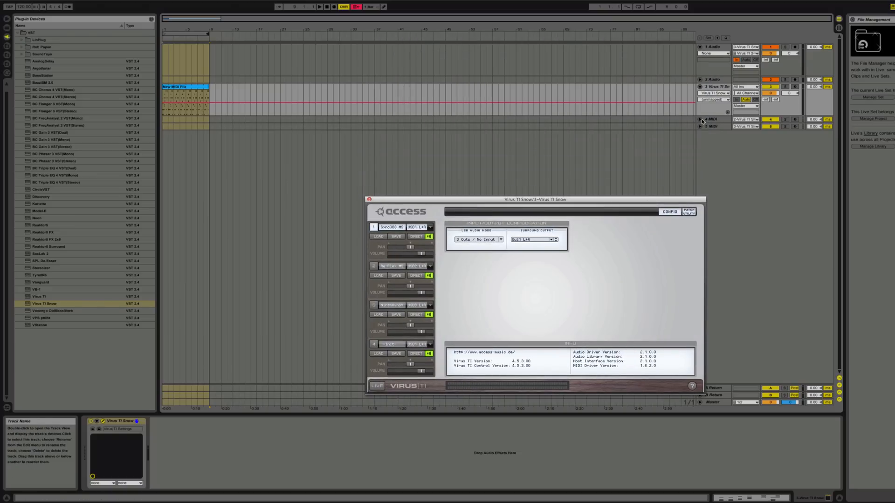
{"action": "left_click", "coordinate": [700, 119]}
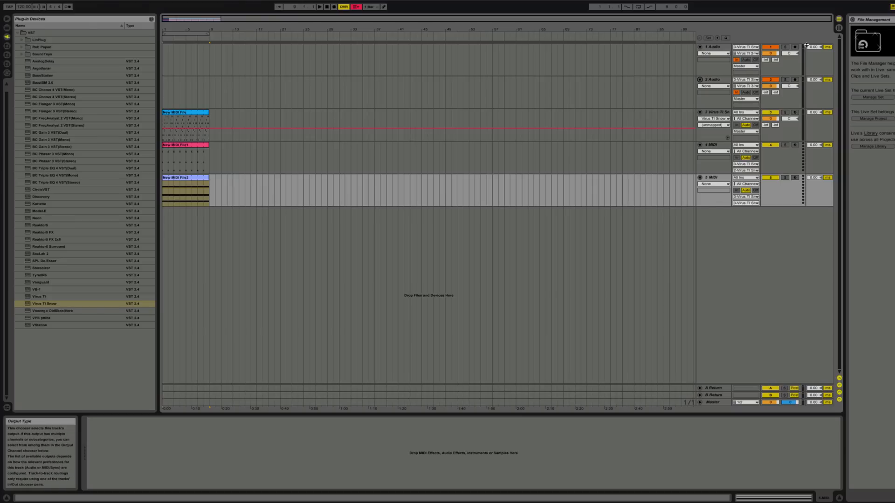
Focus the first audio track and switch back to Session View.
{"action": "left_click", "coordinate": [710, 48]}
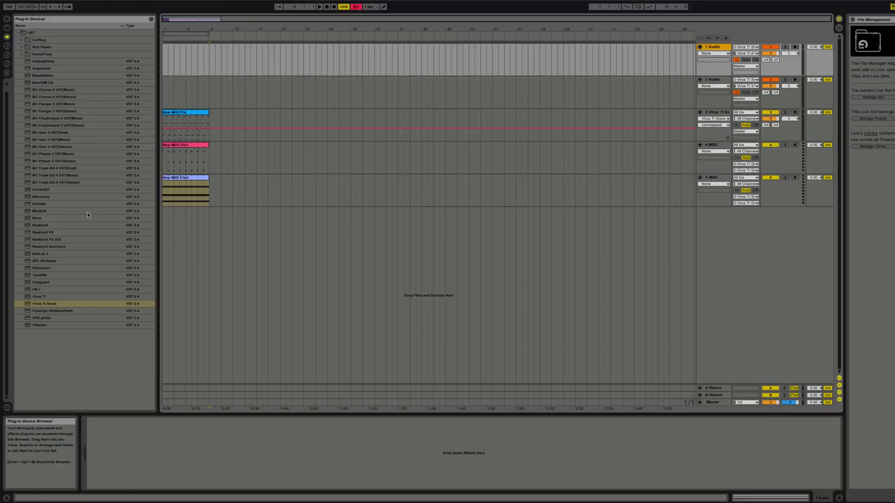
{"action": "left_click", "coordinate": [5, 32]}
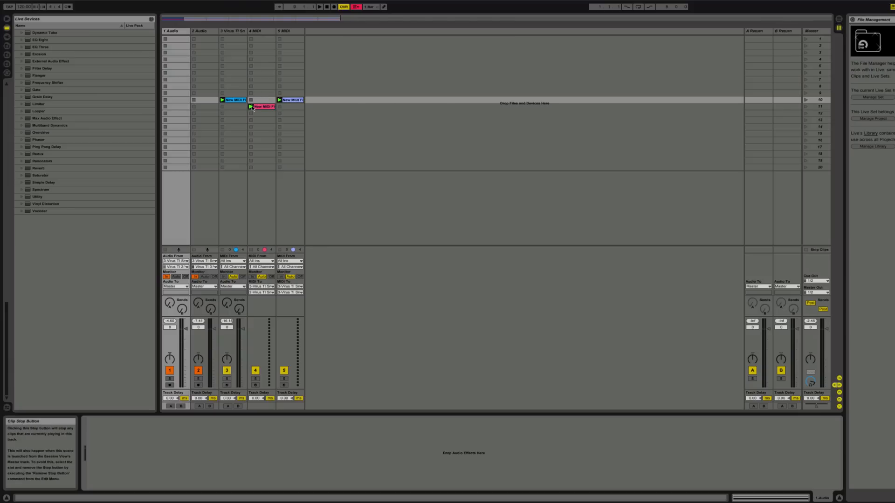
{"action": "mouse_move", "coordinate": [804, 252]}
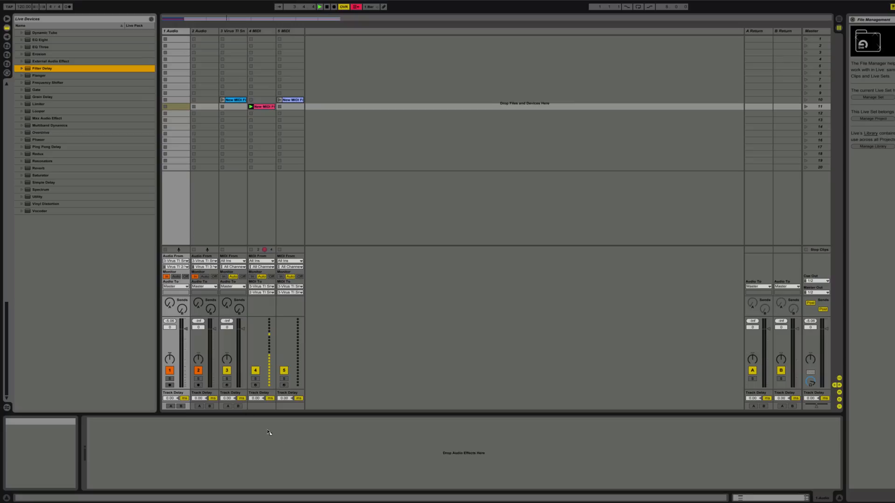
{"action": "mouse_move", "coordinate": [285, 185]}
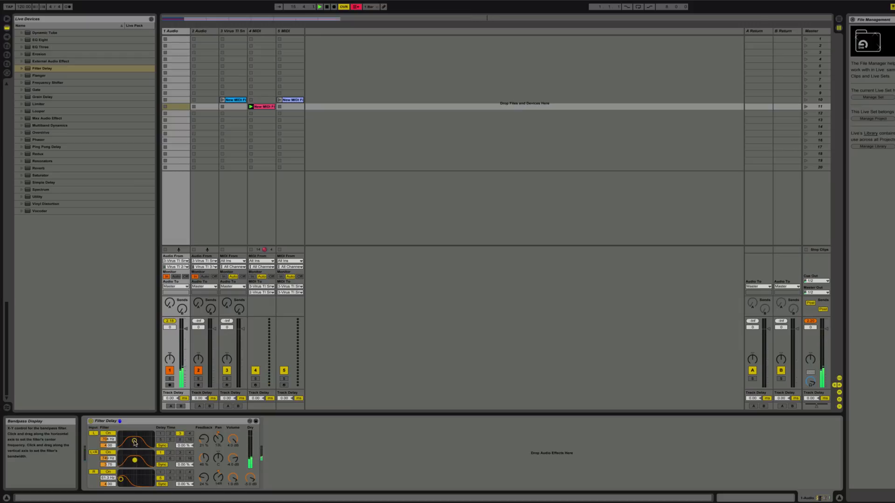
Reshape the Filter Delay's first filter band, then bring Virus TI Snow back up.
{"action": "left_click_drag", "start_coordinate": [134, 442], "coordinate": [151, 439]}
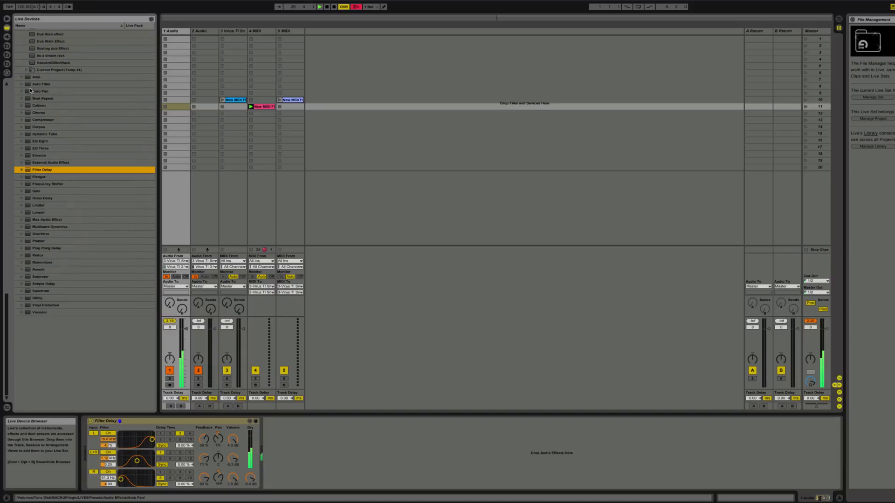
{"action": "left_click", "coordinate": [36, 84]}
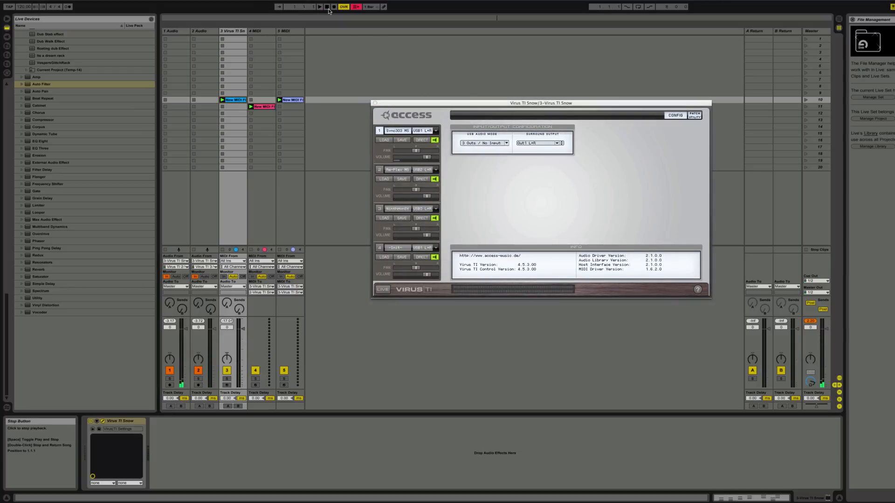
Stop playback and close the Virus TI Snow plugin window.
{"action": "left_click", "coordinate": [836, 18]}
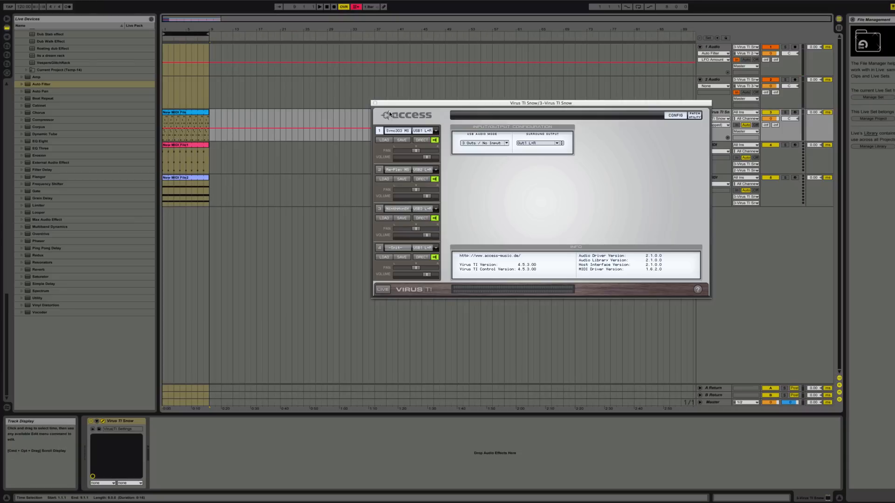
{"action": "left_click", "coordinate": [374, 103]}
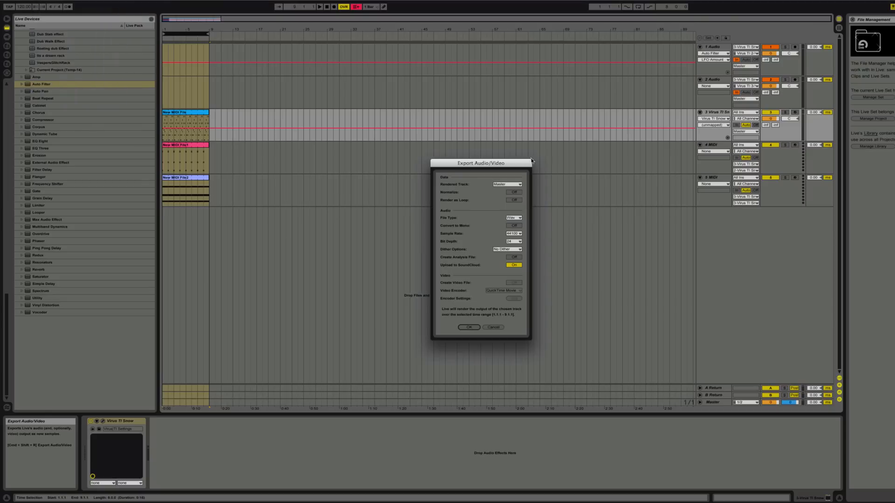
Set the export to render all tracks separately and confirm the export settings.
{"action": "left_click", "coordinate": [506, 183]}
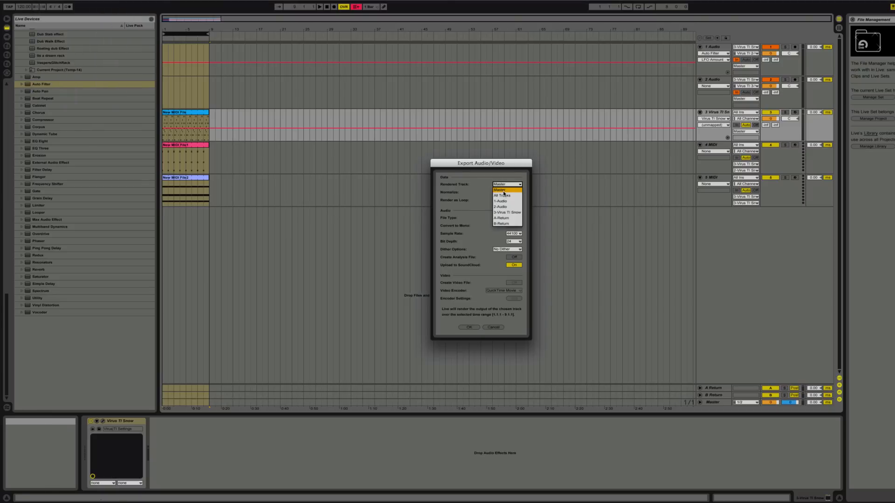
{"action": "left_click", "coordinate": [502, 196]}
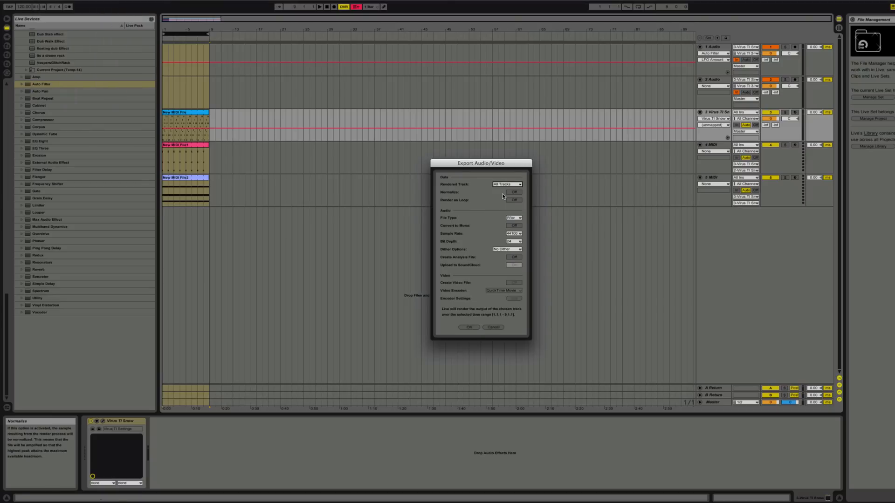
{"action": "left_click", "coordinate": [469, 327]}
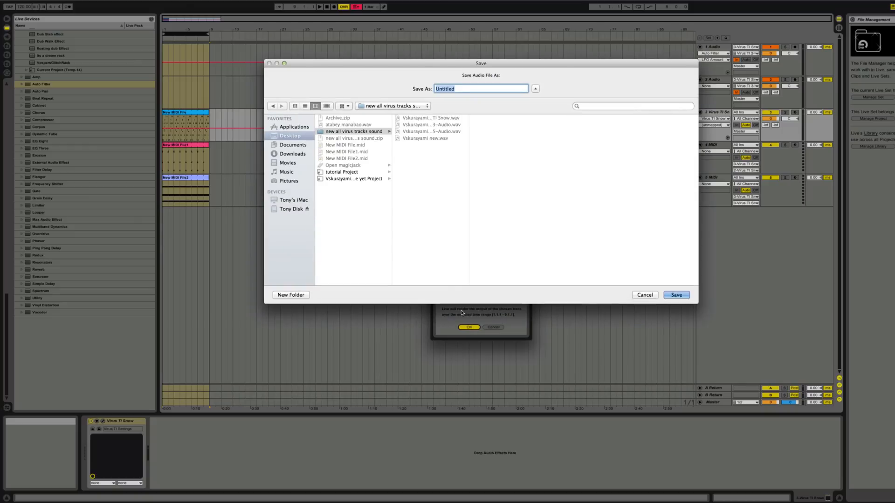
Create a new folder named 'tutorial.' and save the rendered tracks into it.
{"action": "left_click", "coordinate": [291, 295]}
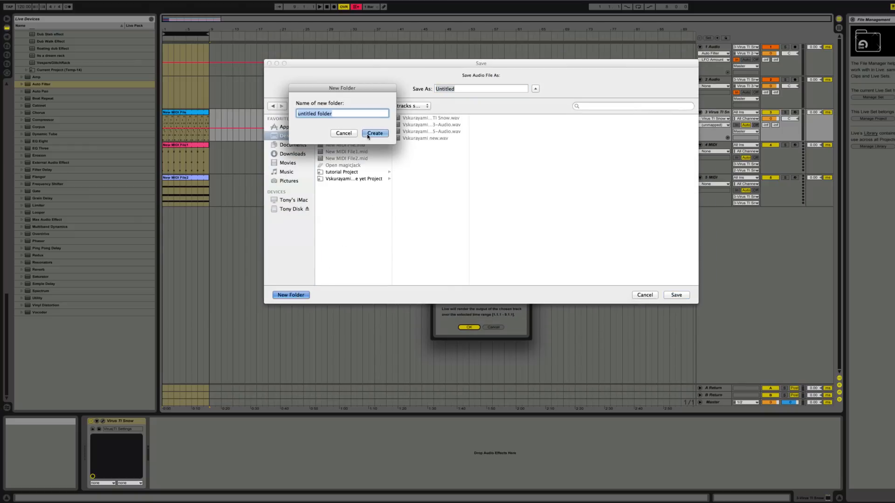
{"action": "type", "text": "tuto"}
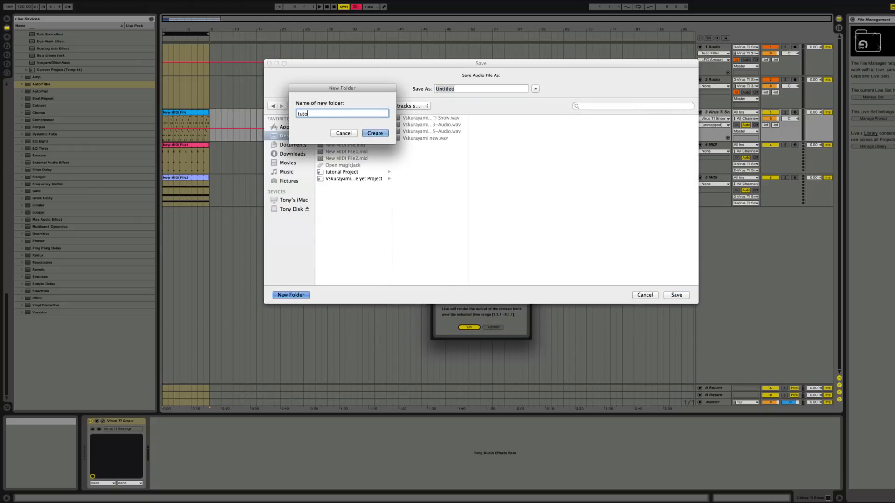
{"action": "type", "text": "rial."}
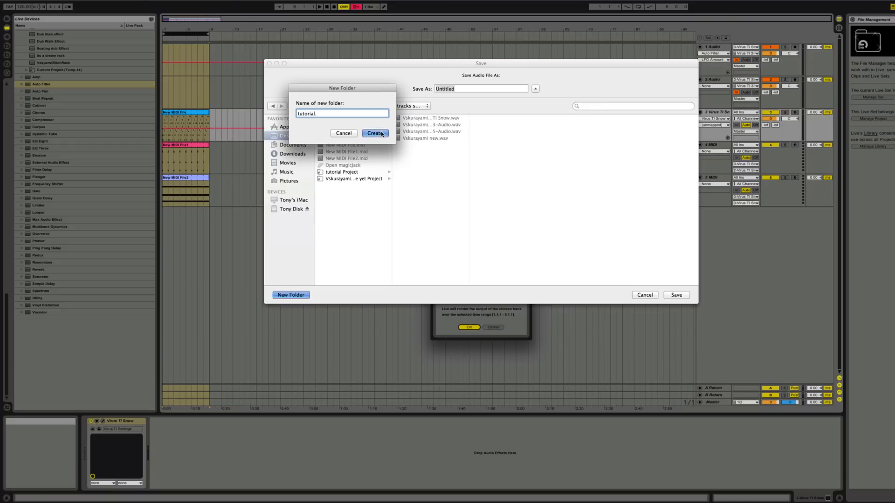
{"action": "left_click", "coordinate": [375, 133]}
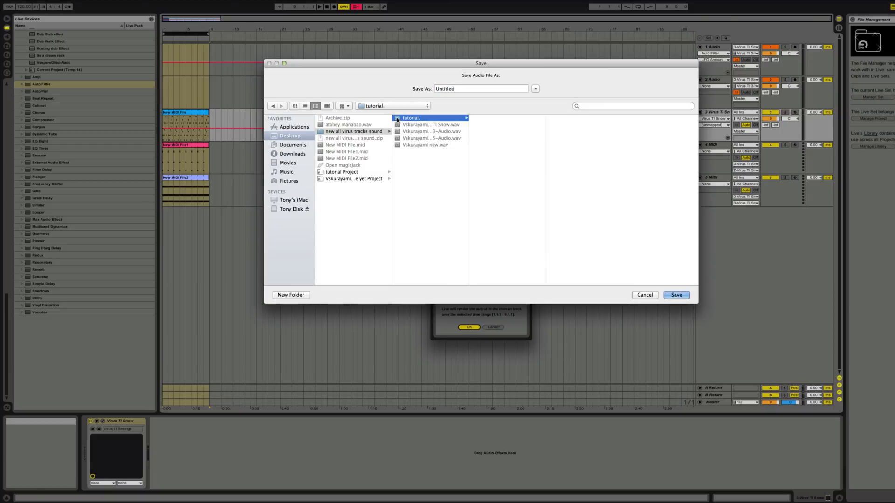
{"action": "left_click", "coordinate": [676, 295]}
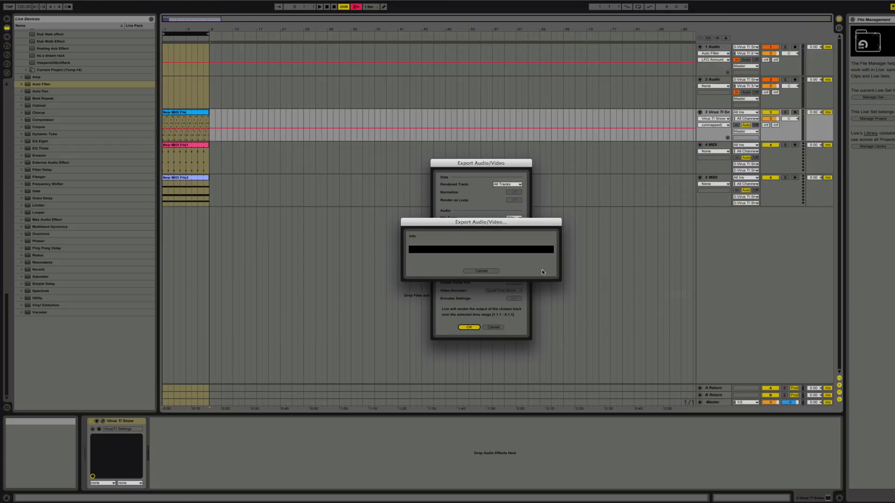
{"action": "left_click", "coordinate": [469, 327]}
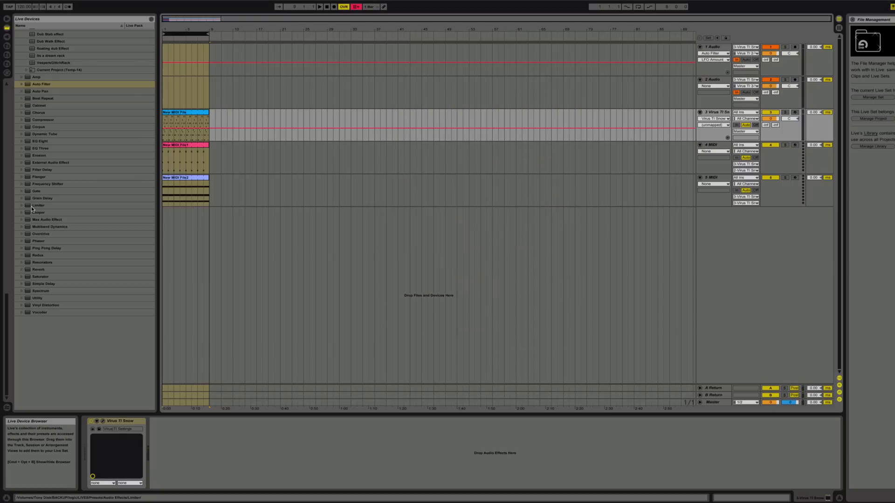
Add an External Audio Effect device after the Virus TI Snow on its track.
{"action": "left_click", "coordinate": [49, 162]}
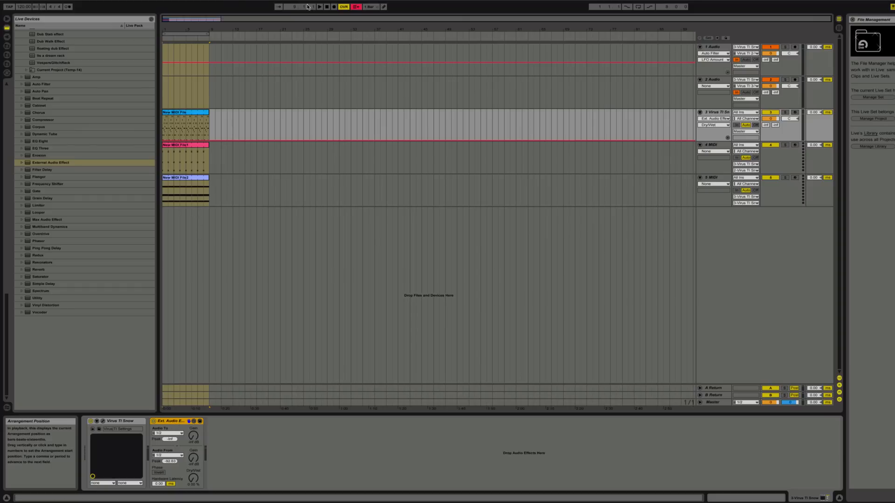
Export the tracks again via File > Export Audio/Video into the 'tutorial.' folder with real-time rendering.
{"action": "left_click", "coordinate": [24, 4]}
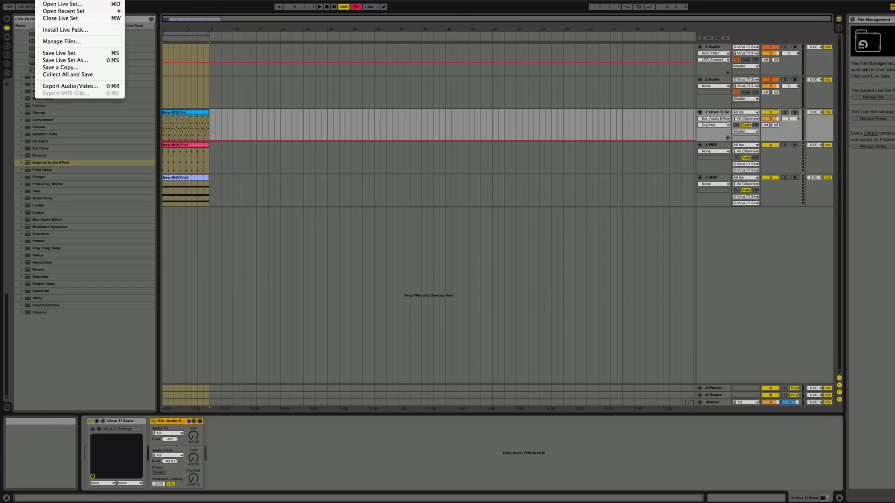
{"action": "mouse_move", "coordinate": [70, 85]}
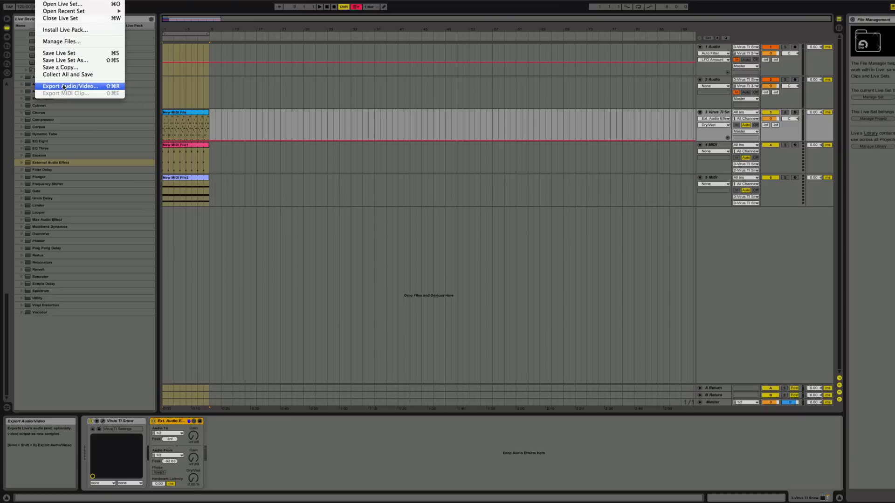
{"action": "left_click", "coordinate": [71, 86]}
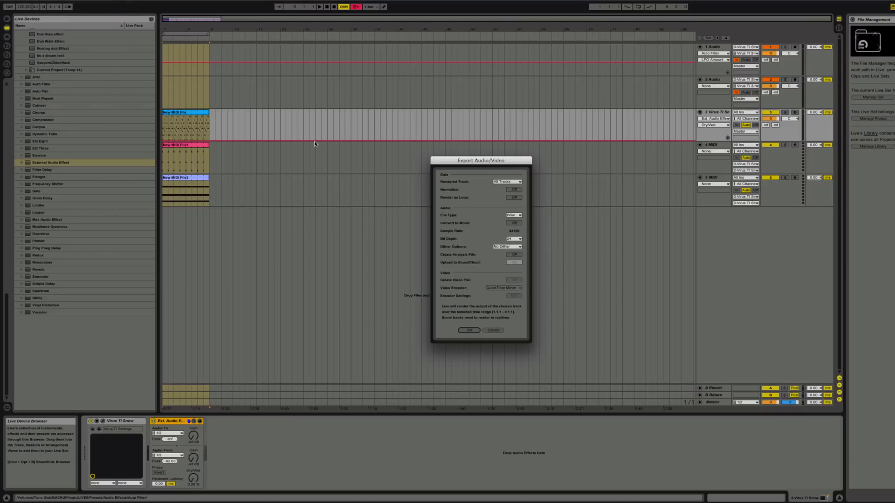
{"action": "left_click", "coordinate": [468, 330]}
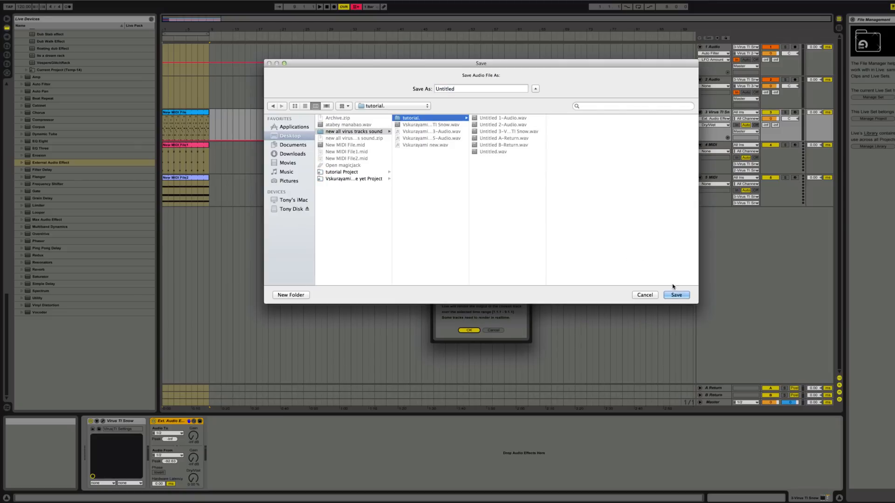
{"action": "left_click", "coordinate": [645, 295]}
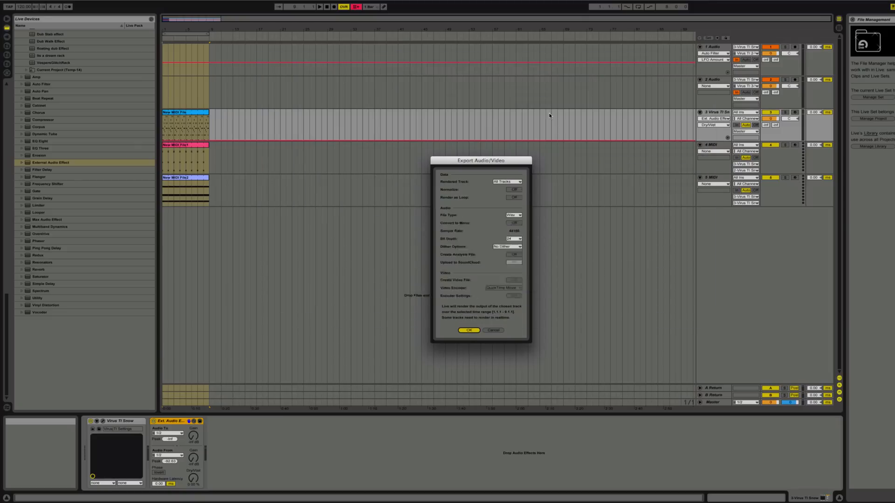
{"action": "left_click", "coordinate": [468, 330]}
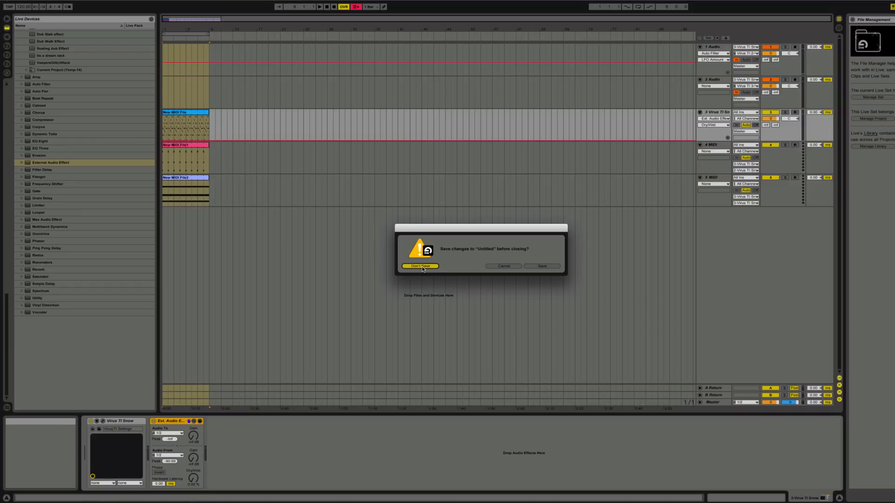
Close the Untitled set choosing Don't Save at the prompt.
{"action": "left_click", "coordinate": [420, 266]}
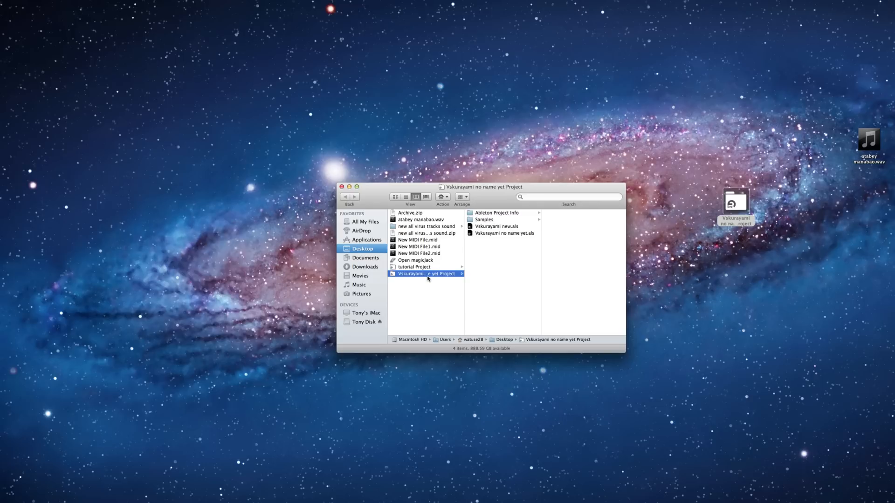
Open the 'tutorial.' folder, trash the two Return renders, empty the Trash and preview Untitled.wav.
{"action": "left_click", "coordinate": [423, 225]}
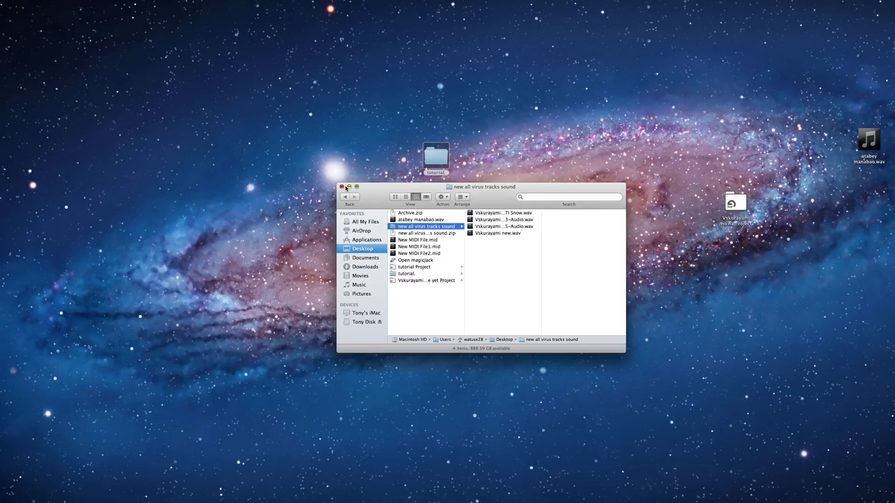
{"action": "left_click", "coordinate": [406, 274]}
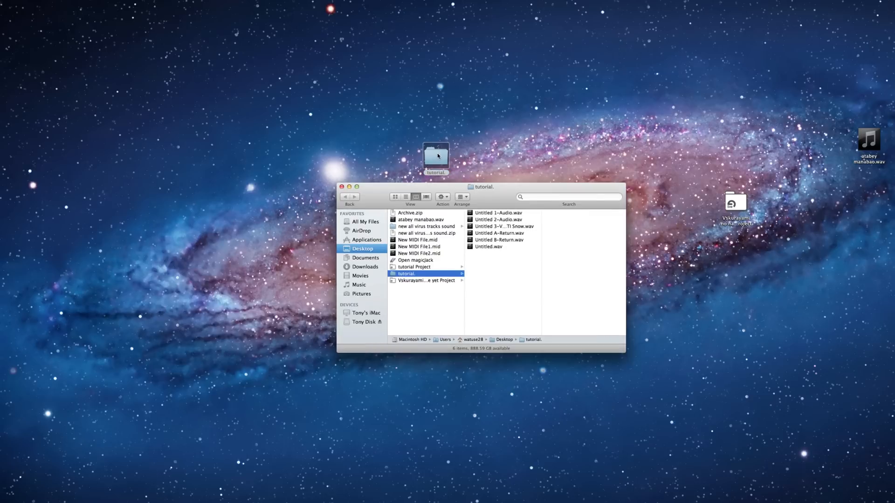
{"action": "mouse_move", "coordinate": [534, 238]}
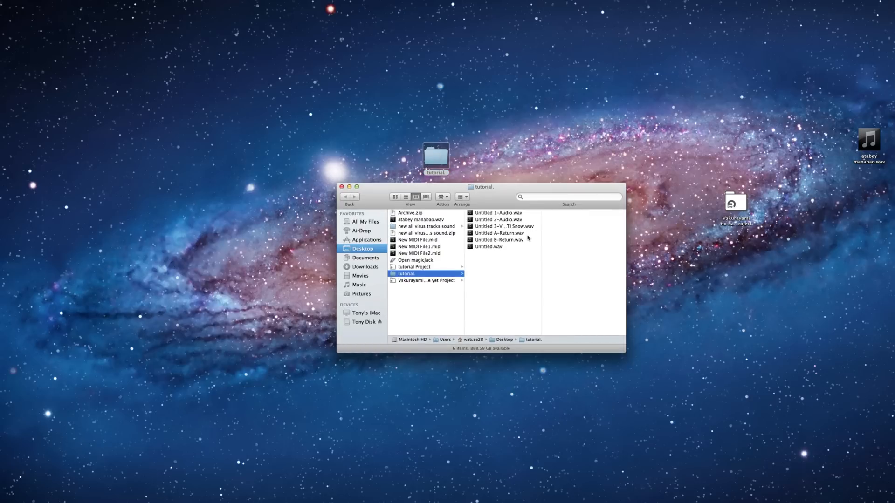
{"action": "left_click_drag", "start_coordinate": [499, 233], "coordinate": [664, 488]}
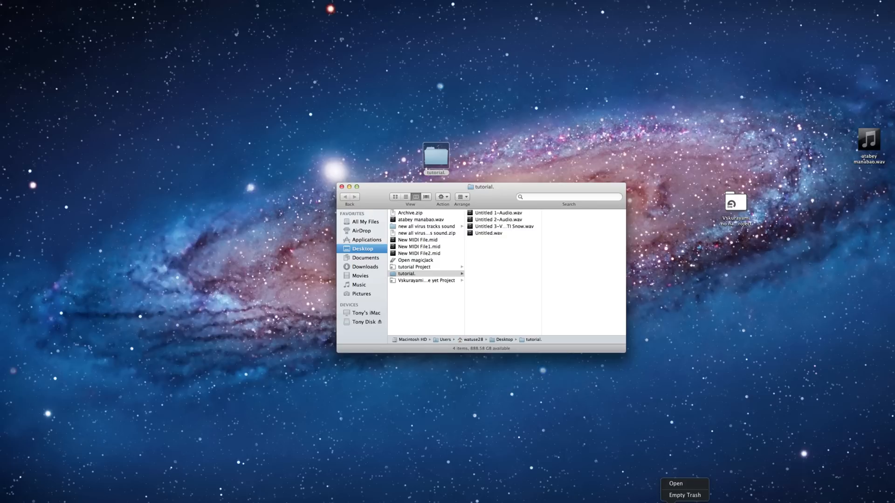
{"action": "left_click", "coordinate": [532, 160]}
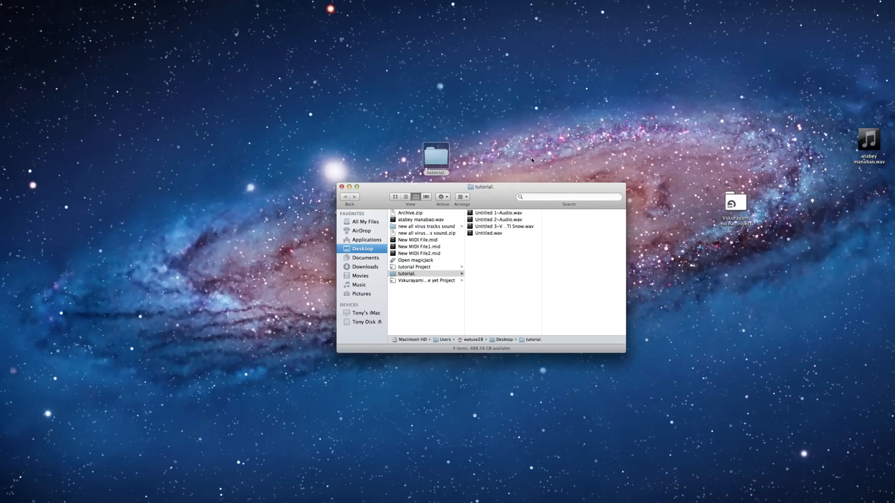
{"action": "left_click", "coordinate": [499, 213]}
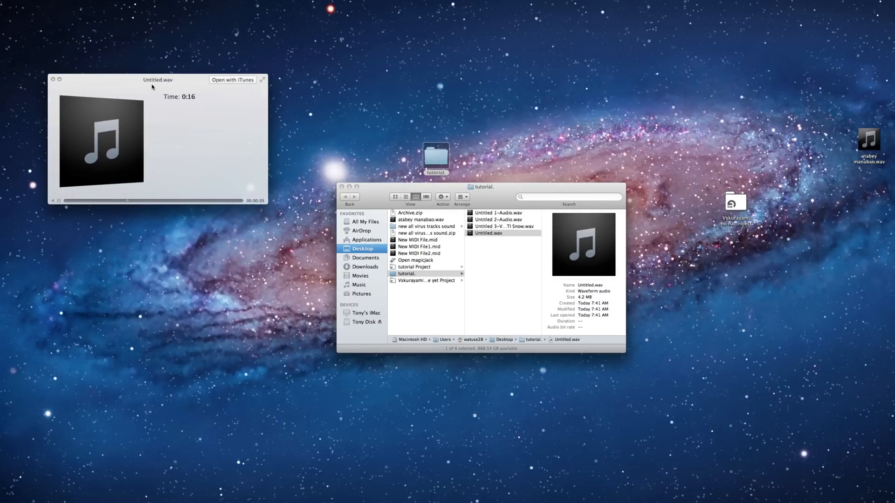
Preview Untitled 3-Virus TI Snow.wav, Untitled 2-Audio.wav and Untitled 1-Audio.wav in turn.
{"action": "left_click", "coordinate": [502, 225]}
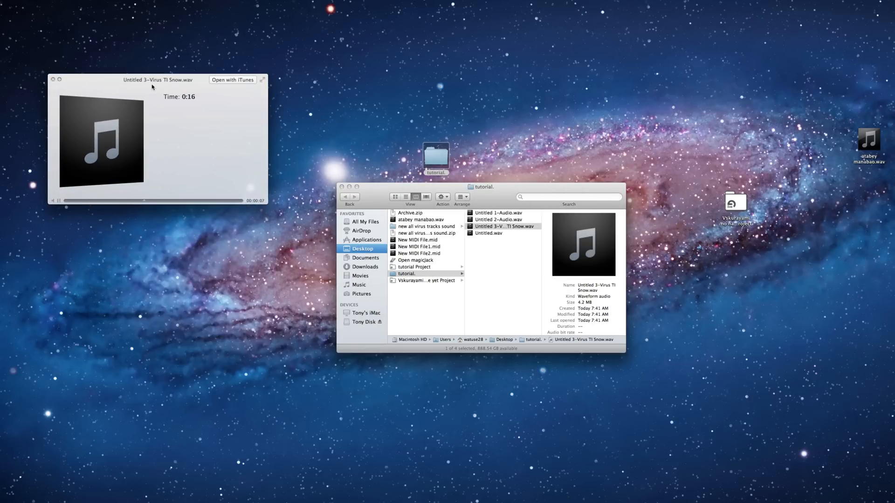
{"action": "left_click", "coordinate": [497, 219]}
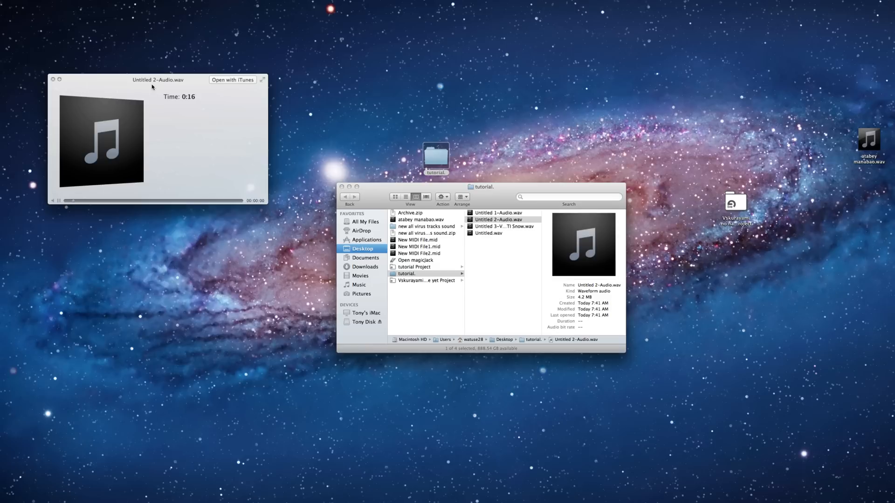
{"action": "left_click", "coordinate": [496, 212]}
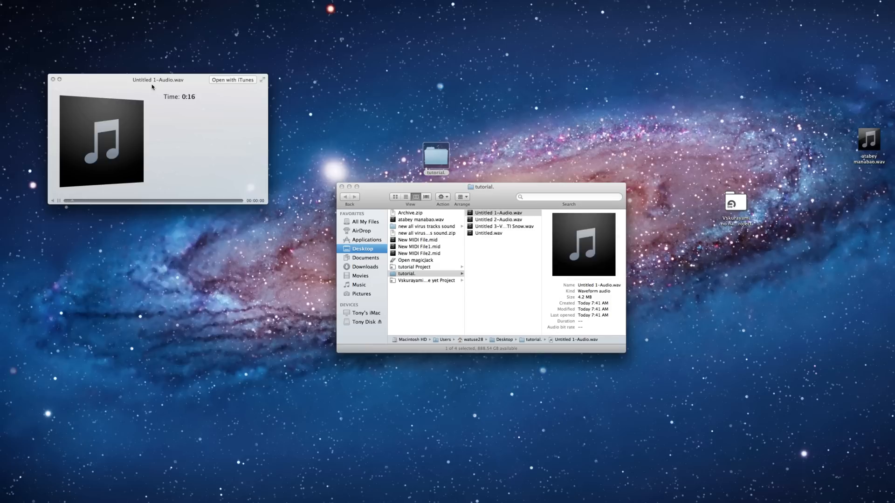